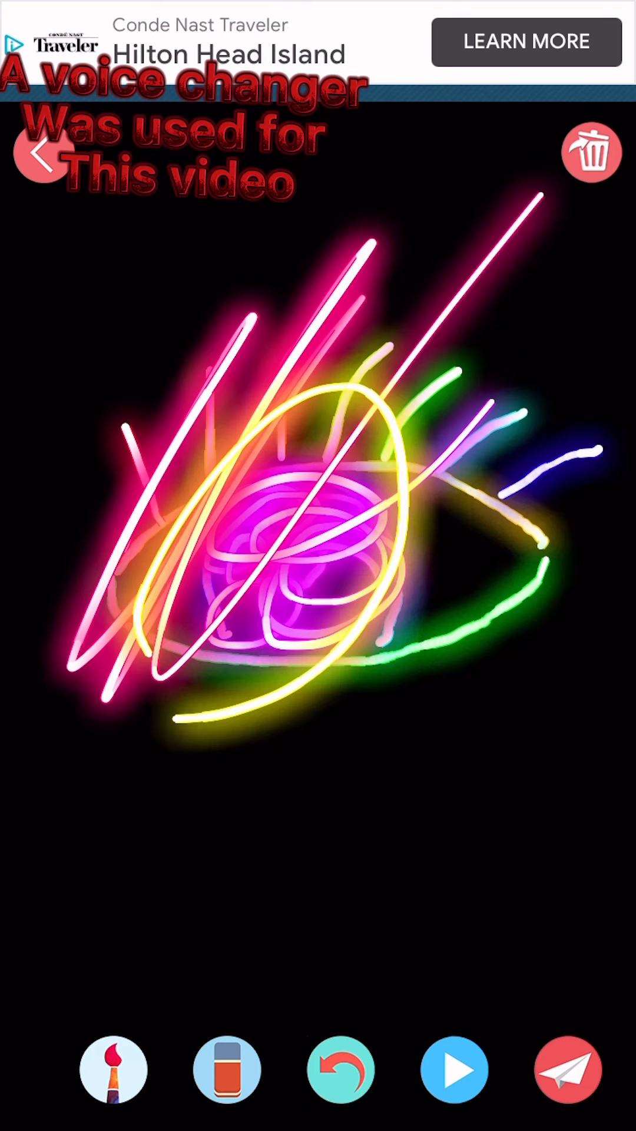
- Undo the stray scribbles back to the neon eye, add an orange swoosh, and erase a band across it
left_click(226, 1070)
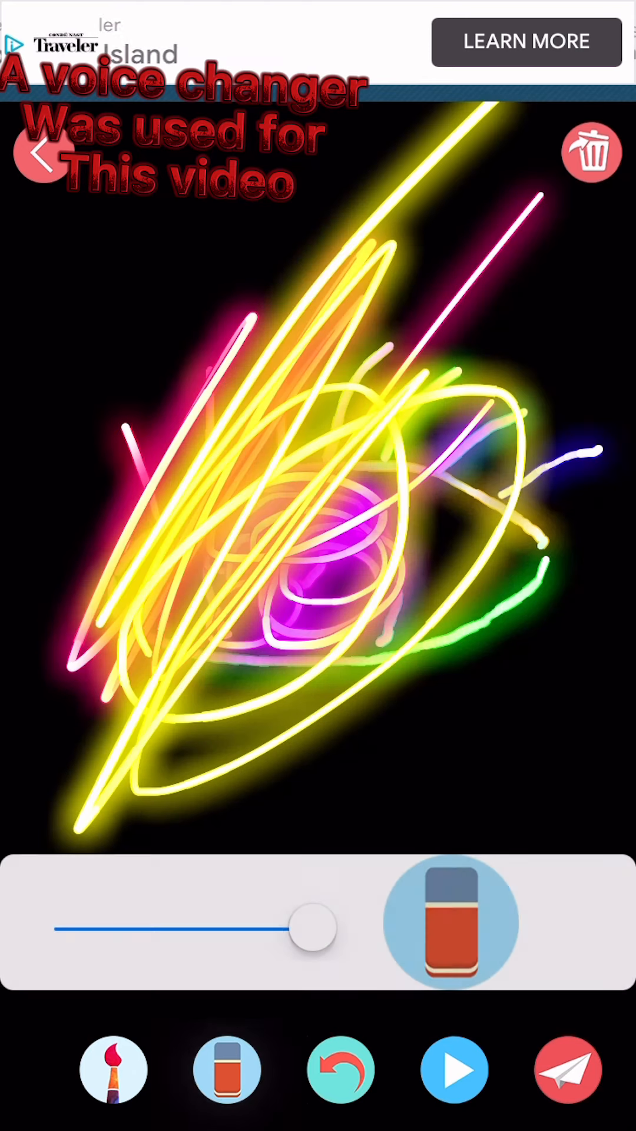
left_click(340, 1069)
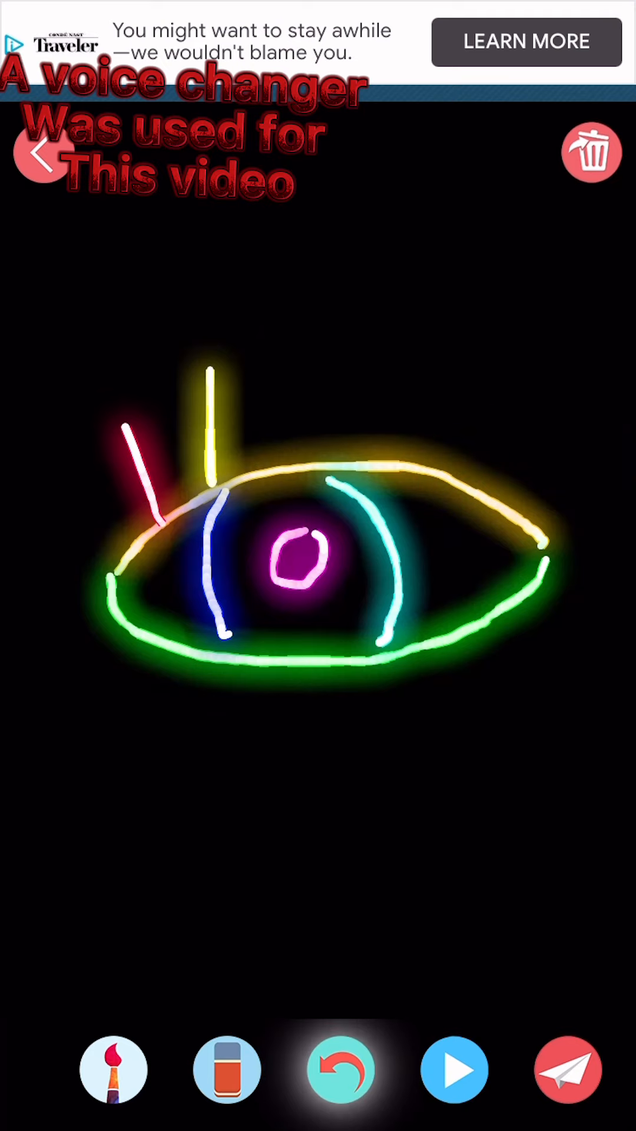
left_click(342, 1071)
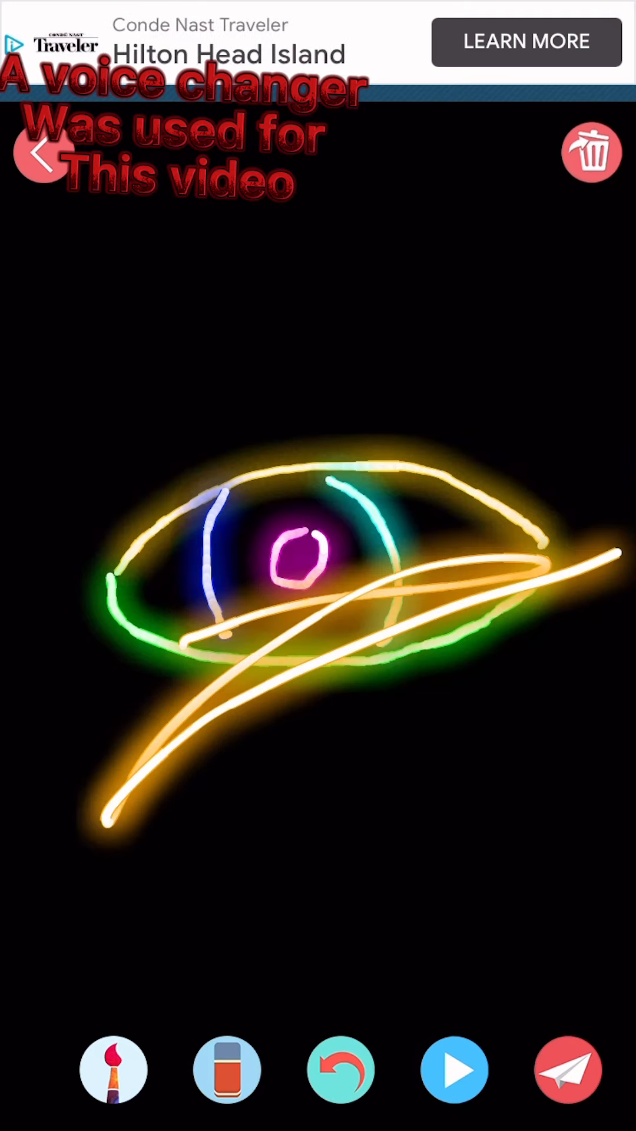
left_click(227, 1071)
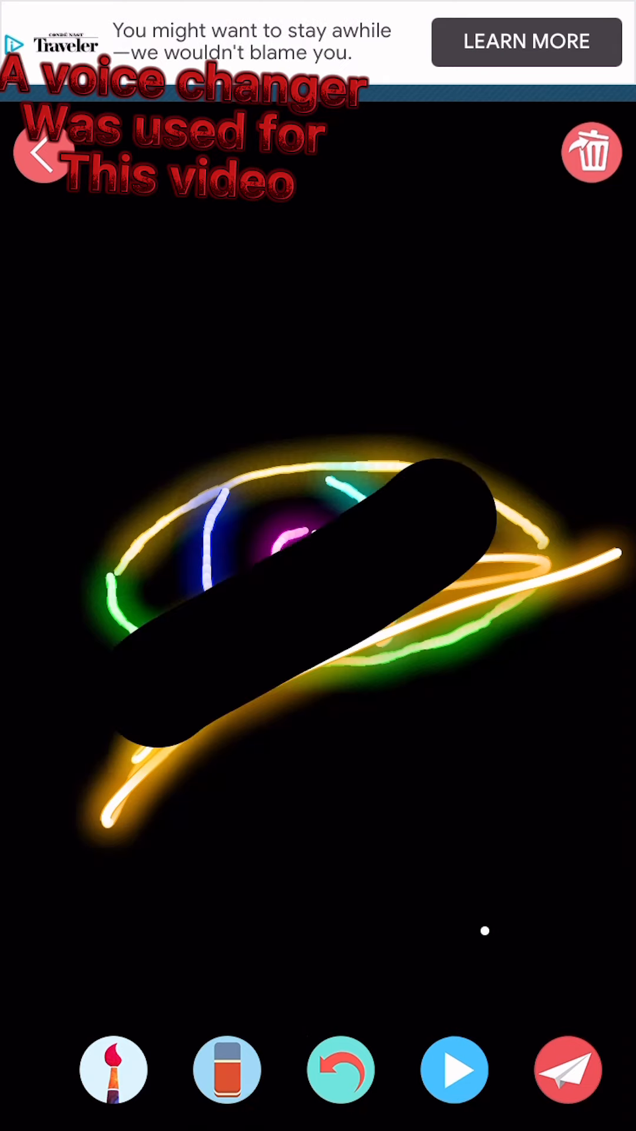
- Clear the canvas and draw coloured shape petals around an orange centre with a thin stem
left_click(340, 1069)
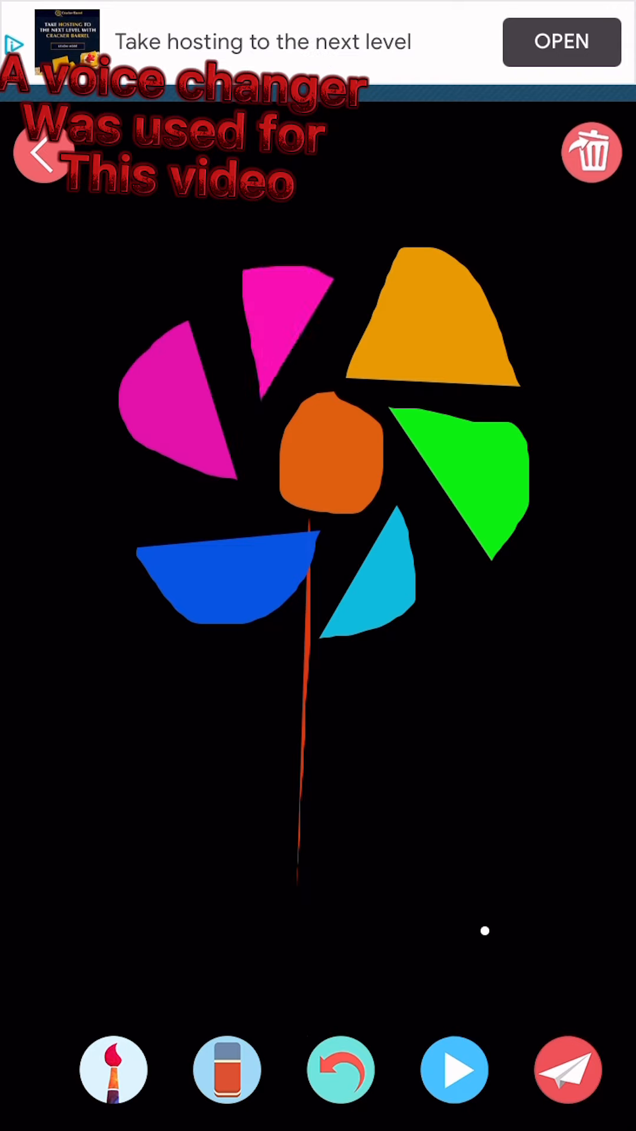
left_click(226, 1069)
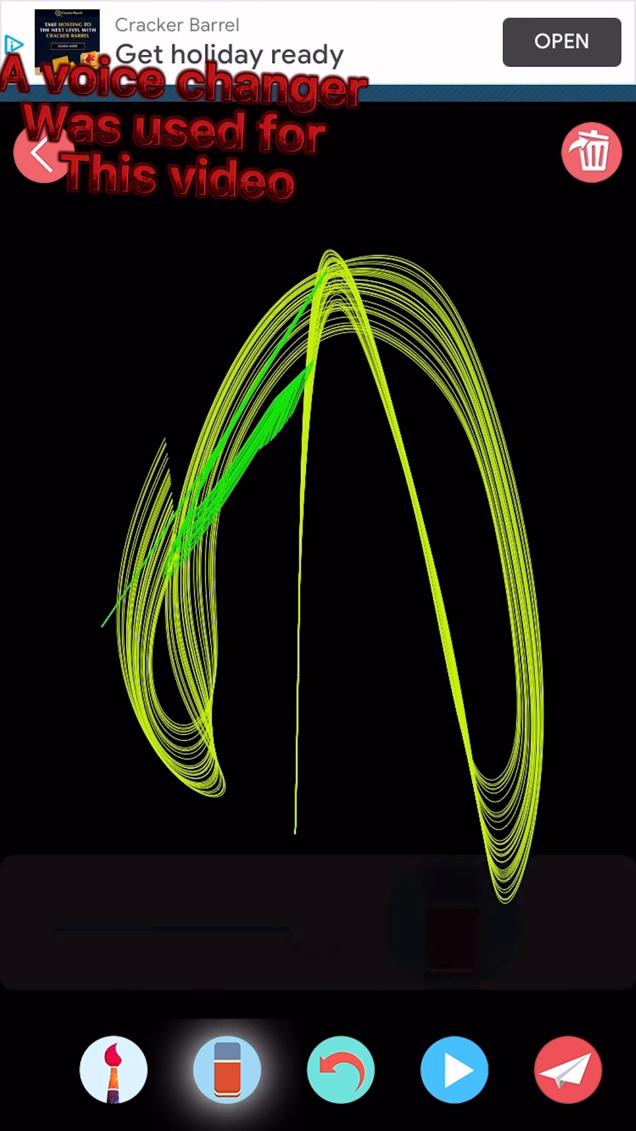
- Paint a streaky-brush flower with magenta centre, multicoloured petals, blue stem and cyan leaf
left_click(342, 1071)
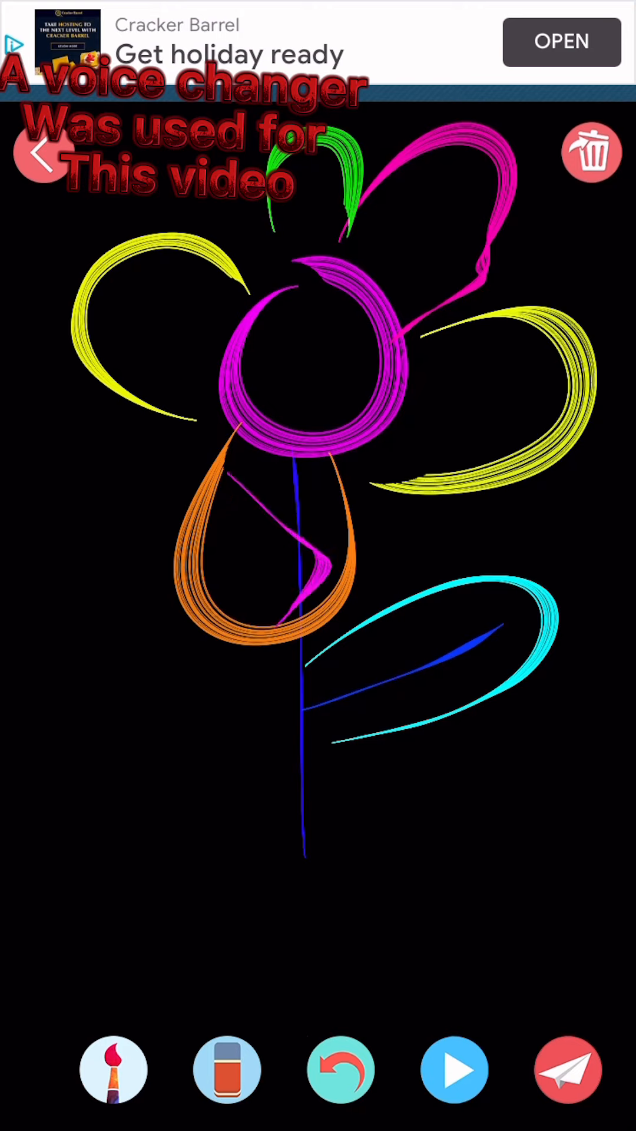
- Handwrite 'Art sketch' lettering below the flower
left_click(341, 1068)
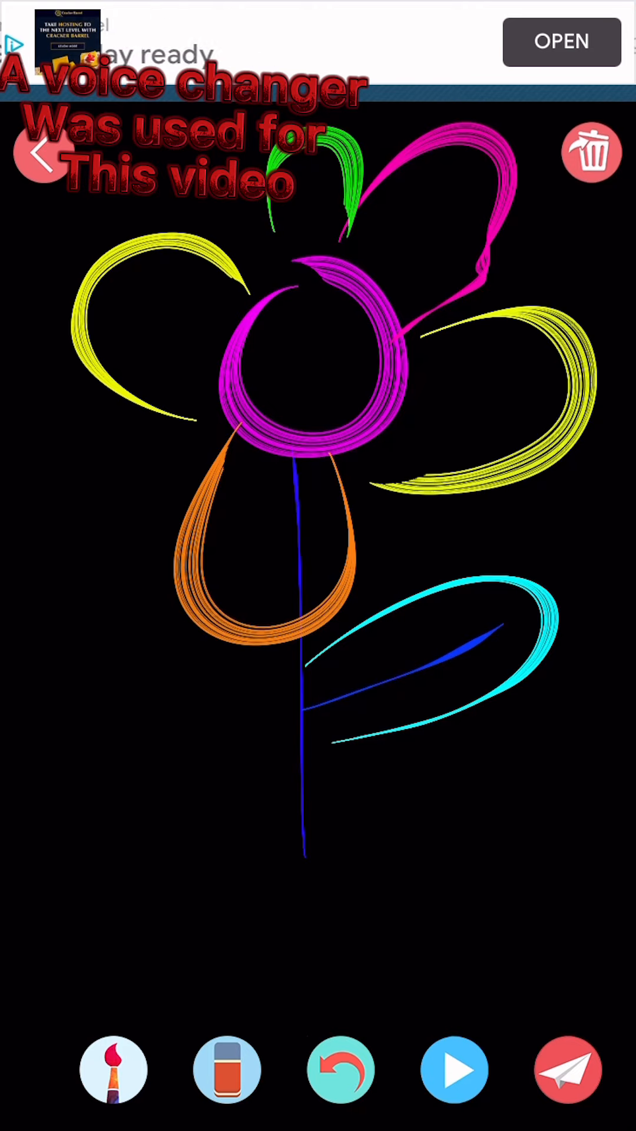
left_click(453, 1068)
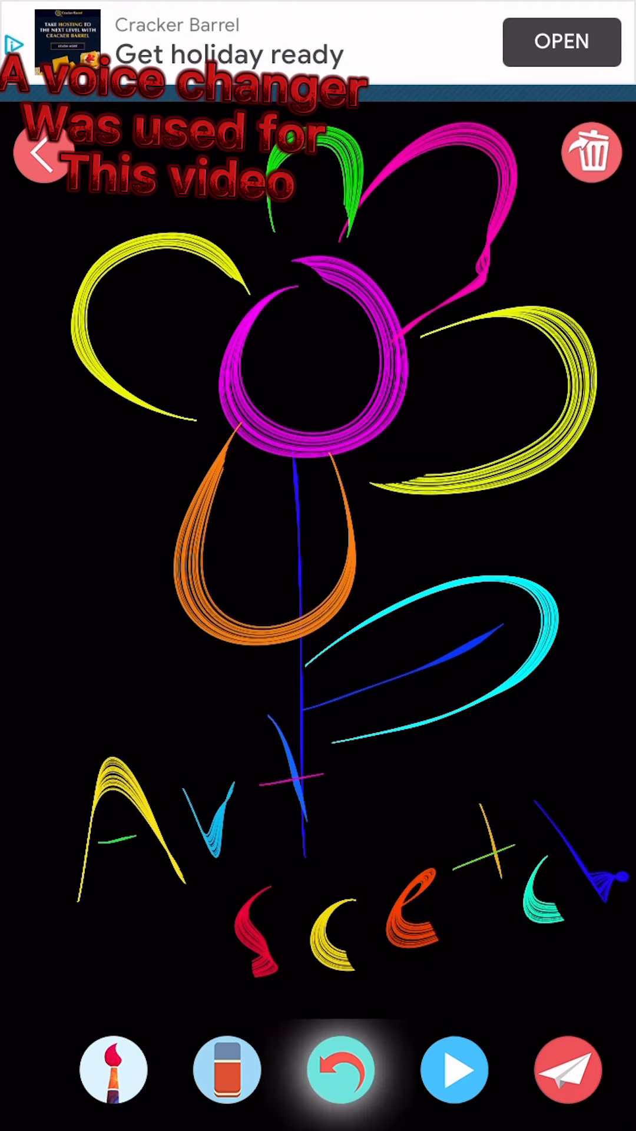
- Undo the lettering and flower to a blank canvas and bring up the stamp patterns
left_click(340, 1071)
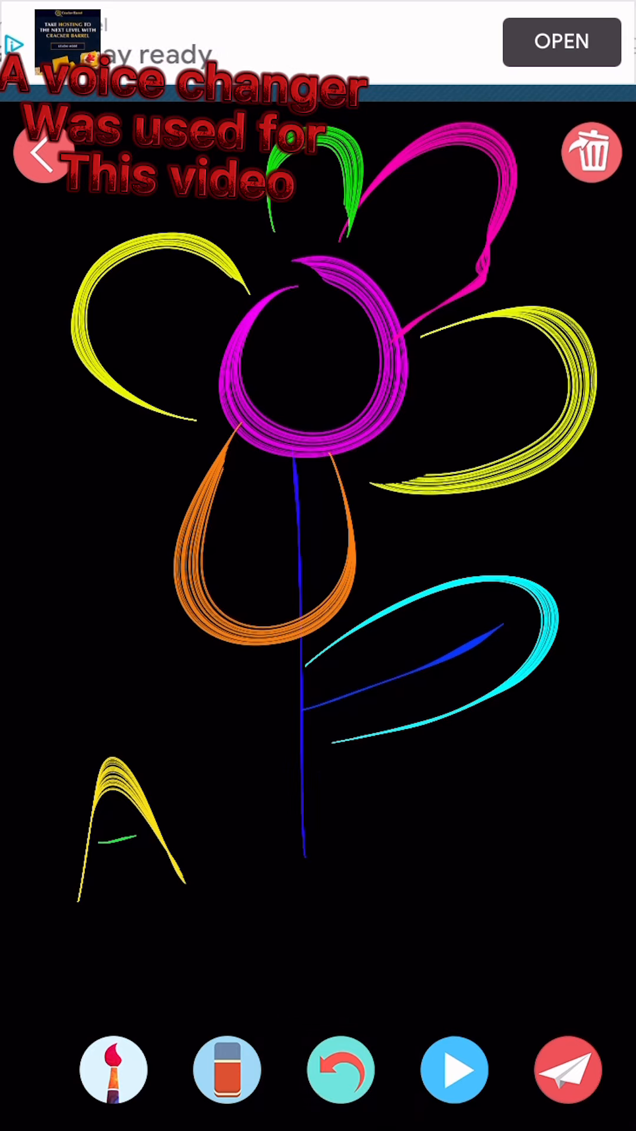
left_click(342, 1070)
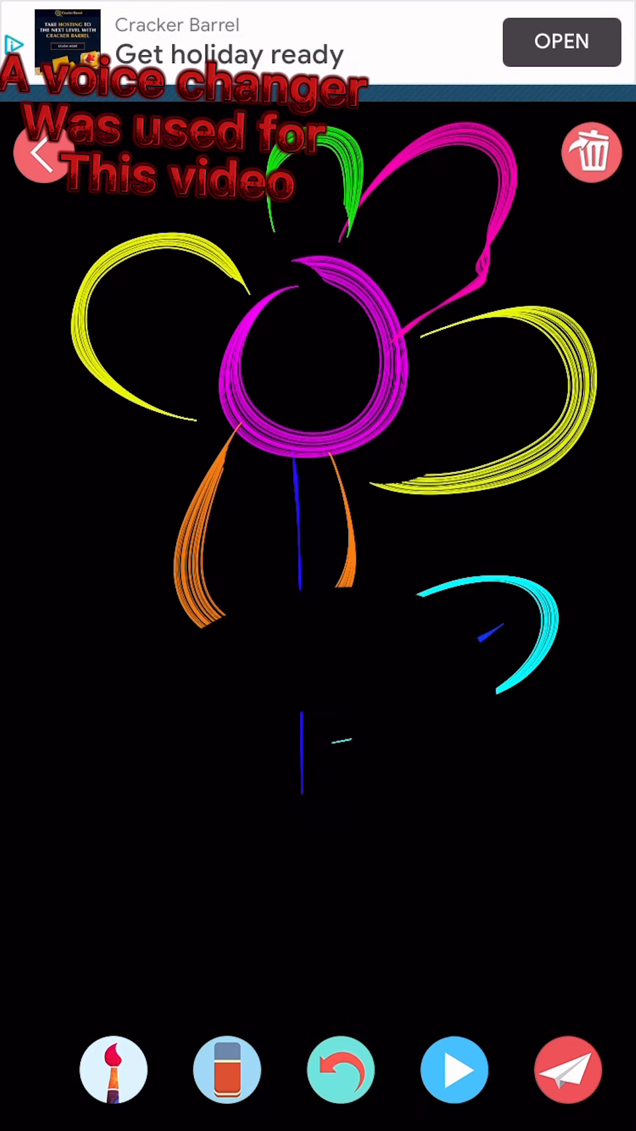
left_click(342, 1071)
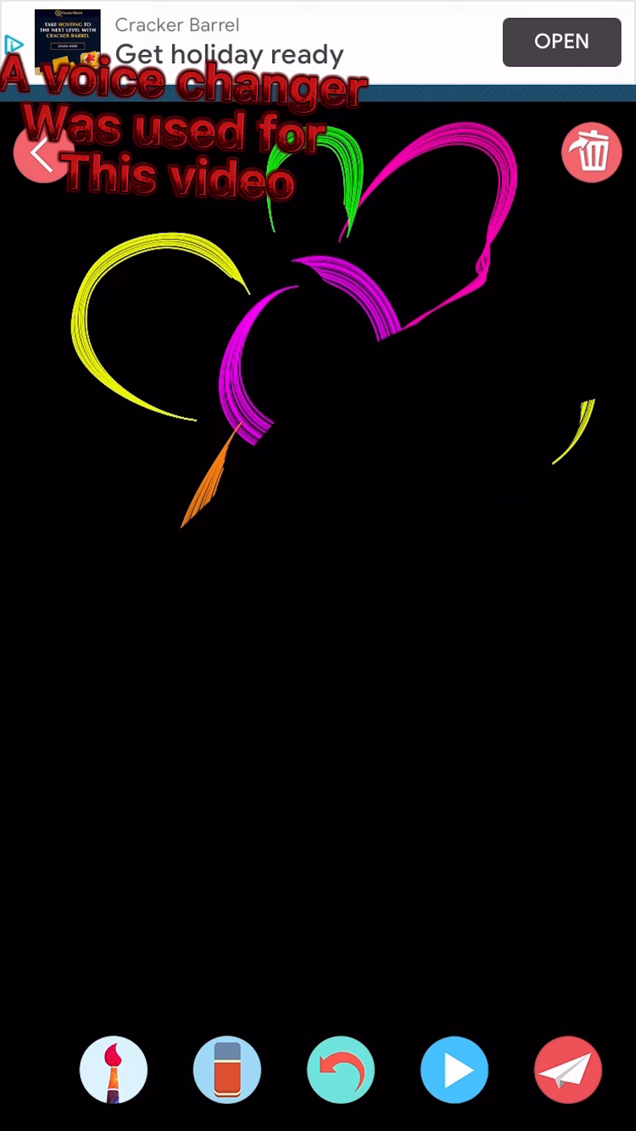
left_click(339, 1070)
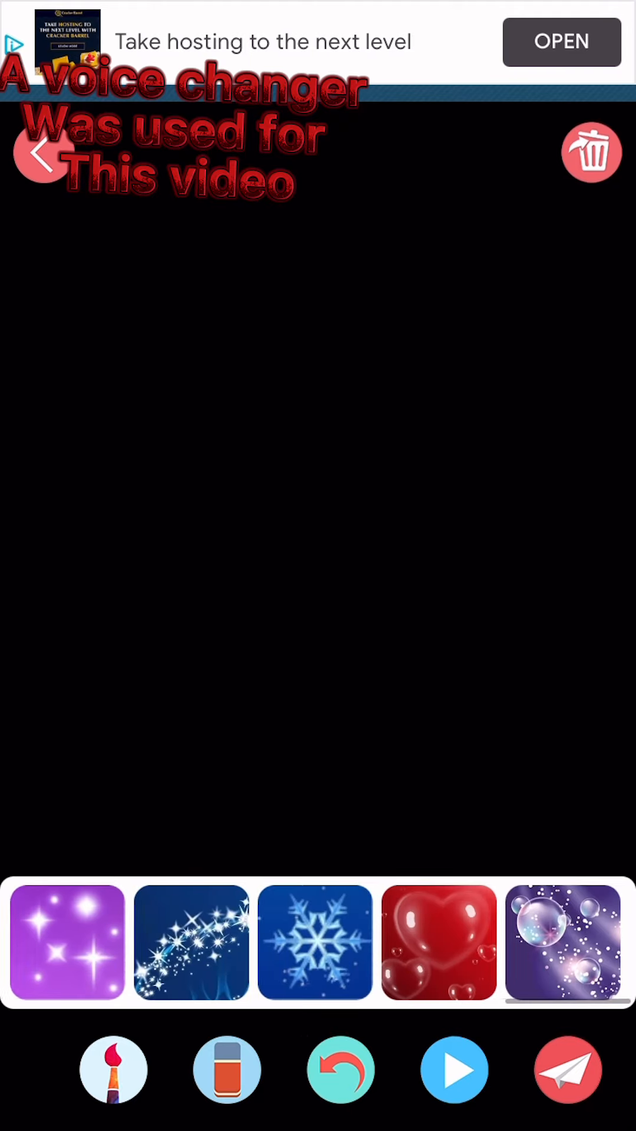
- Stamp glowing pink bubbles, then scatter multicoloured star sparkles across the canvas instead
left_click(564, 942)
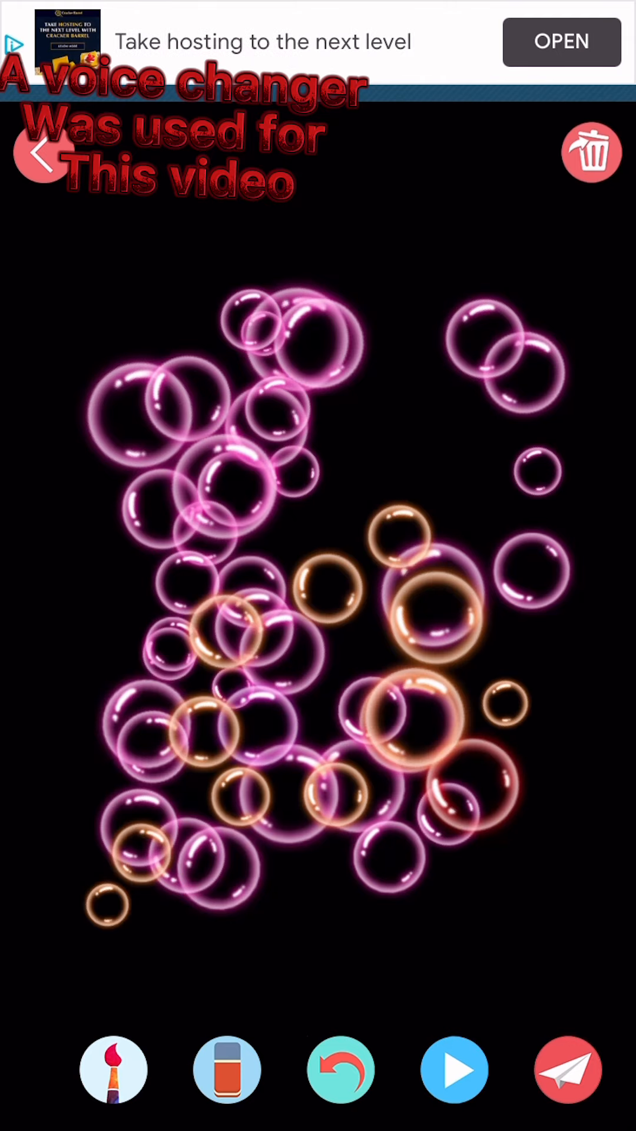
left_click(226, 1070)
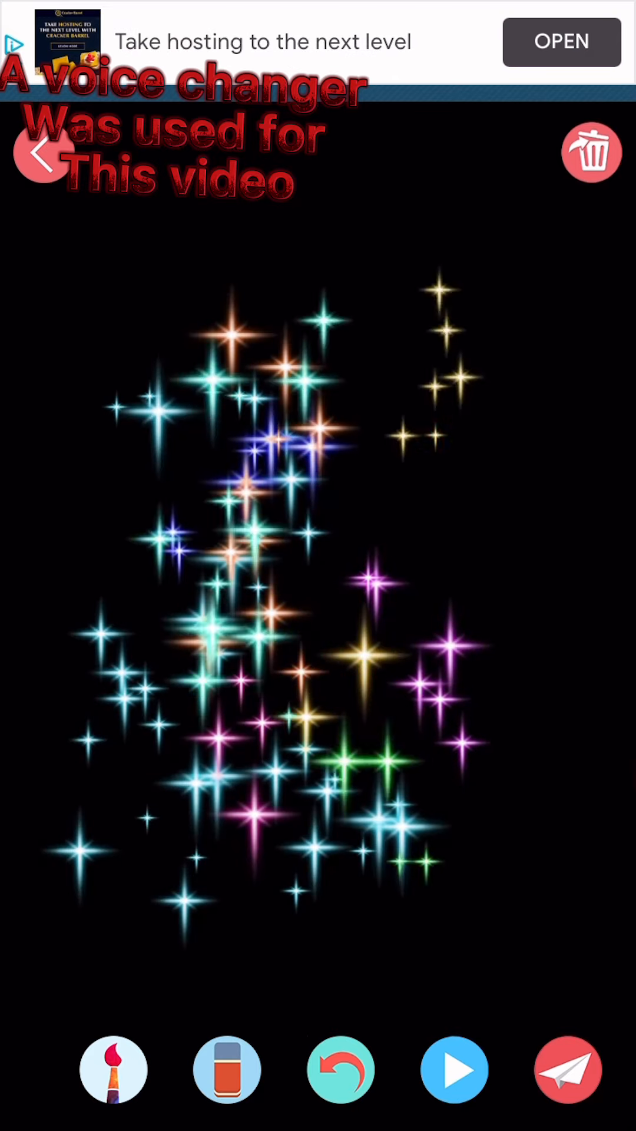
left_click(226, 1069)
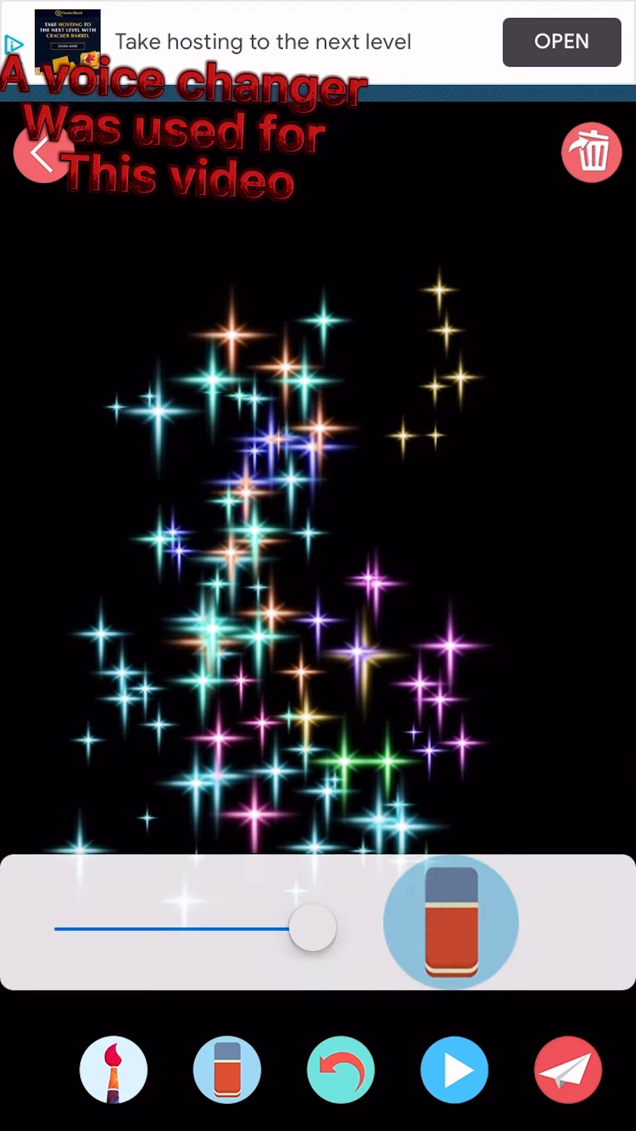